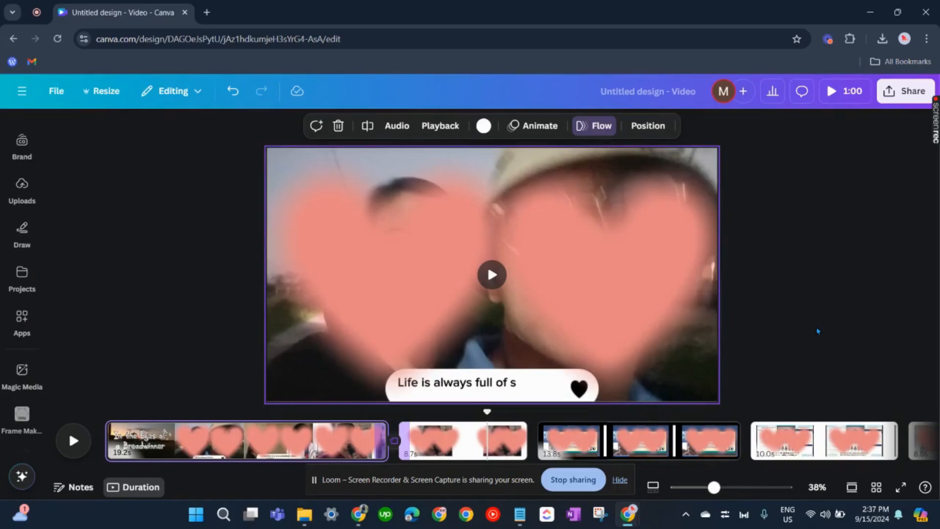
pyautogui.moveTo(582, 443)
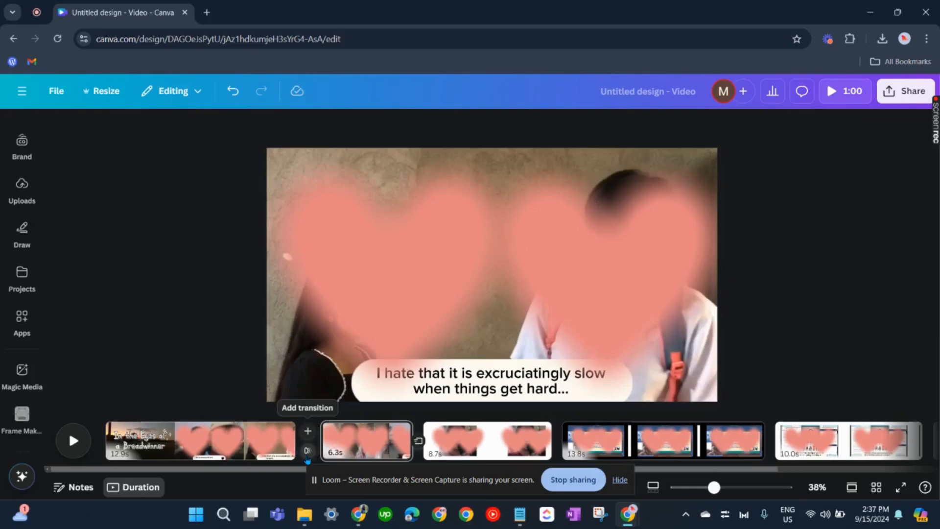
# Show the transition options at the join between the 12.9s and 6.3s clips.
pyautogui.click(308, 431)
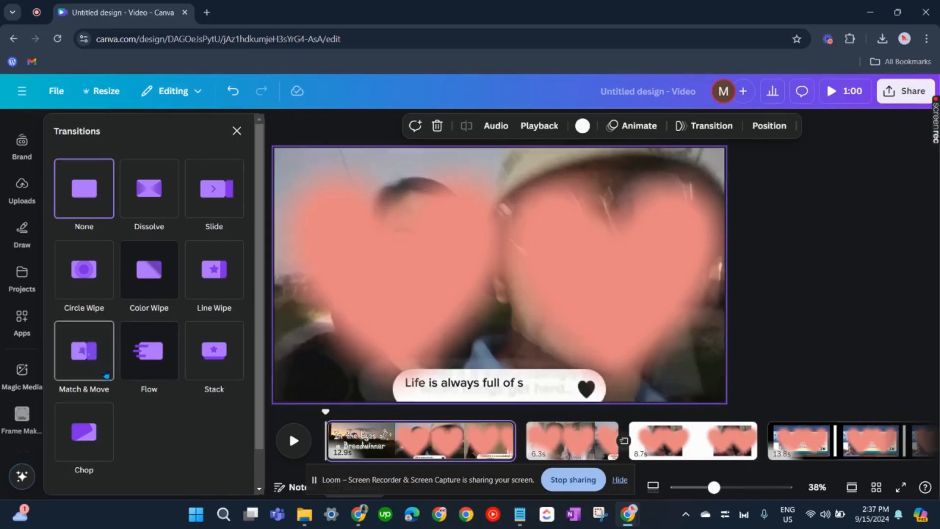
# Apply a 0.5-second Match & Move transition between the split clips.
pyautogui.click(83, 350)
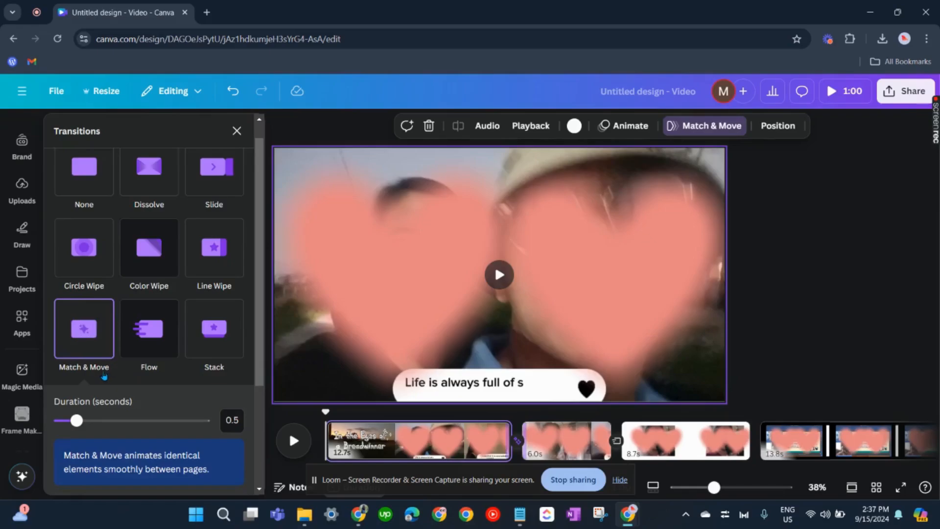
pyautogui.moveTo(183, 333)
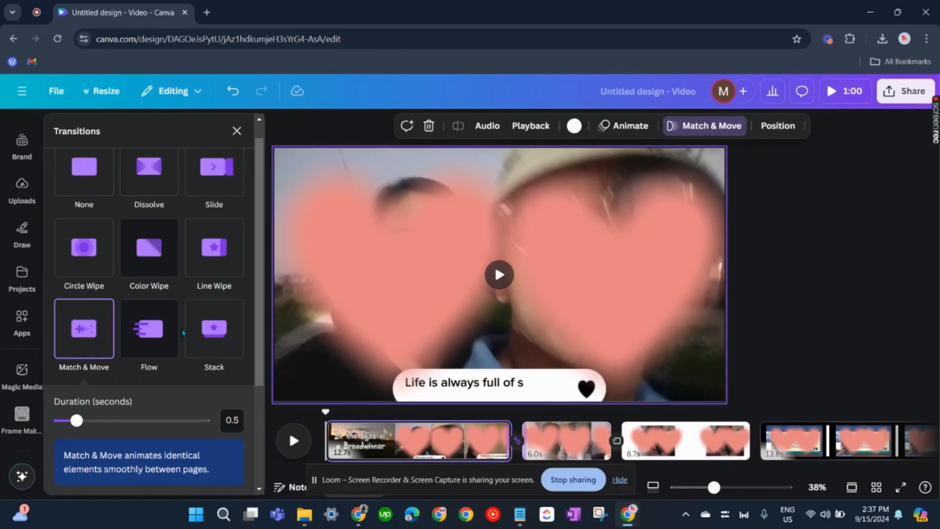